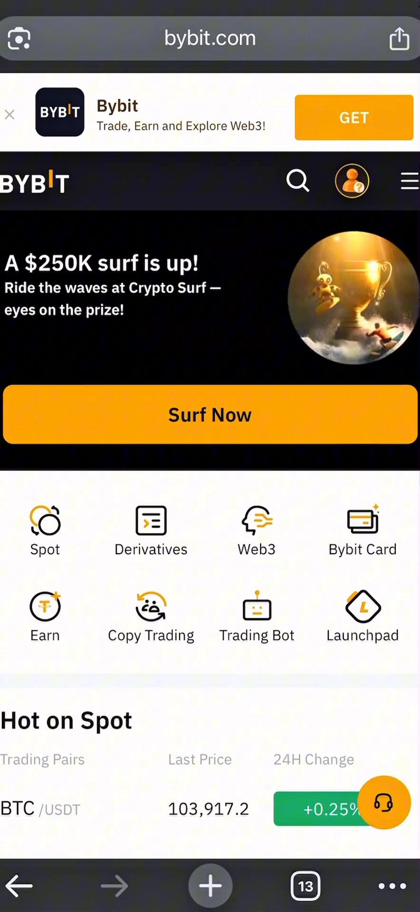
# Step: Reach the API key management page from the profile icon and dismiss the app download prompt
pyautogui.click(351, 180)
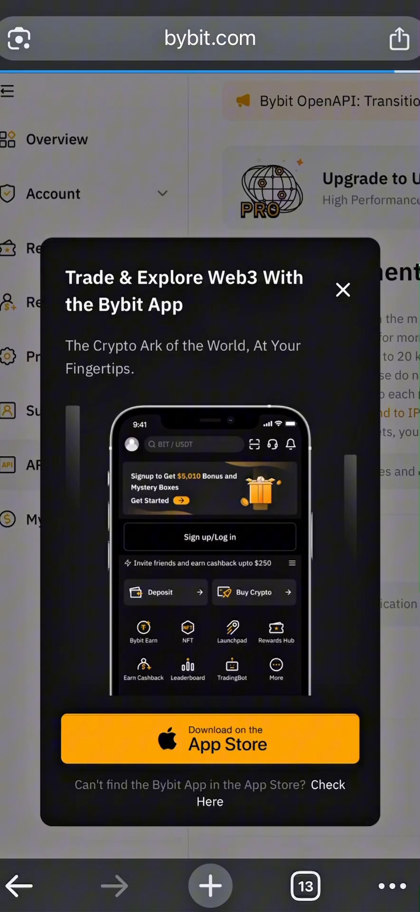
pyautogui.click(342, 290)
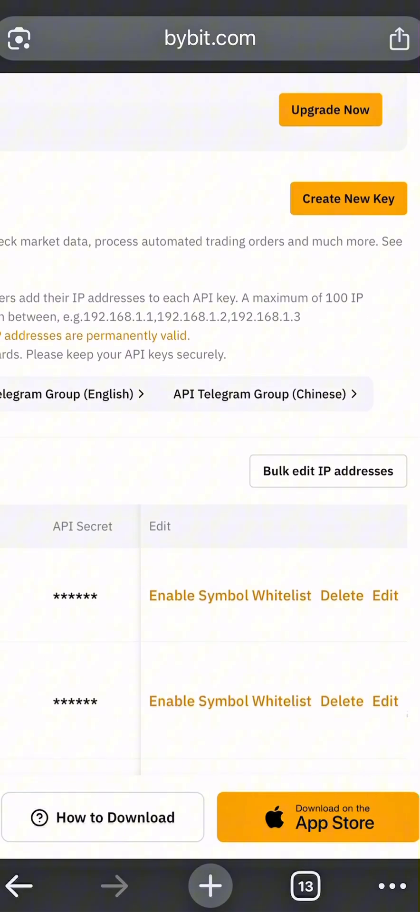
# Step: Begin creating a new API key via Create New Key
pyautogui.click(349, 198)
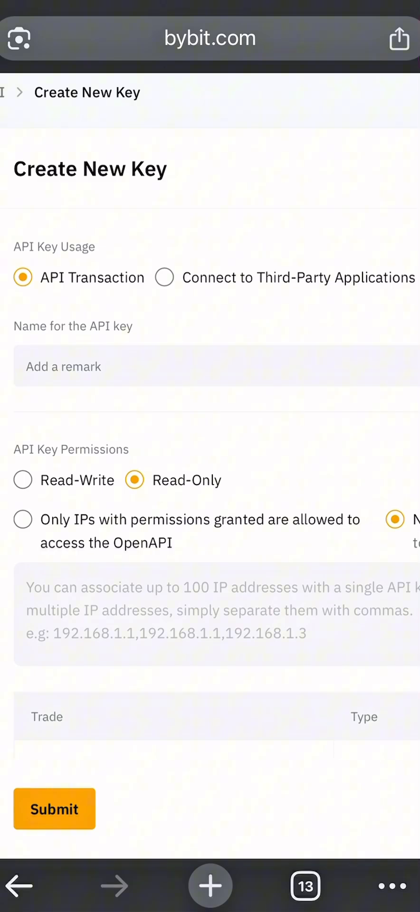
# Step: Name the key 'Algobee' and choose Read-Write permissions
pyautogui.click(209, 367)
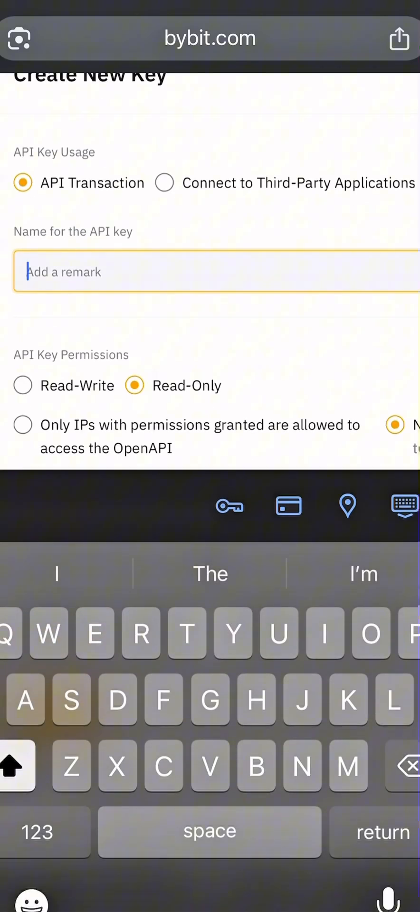
pyautogui.write('Algob')
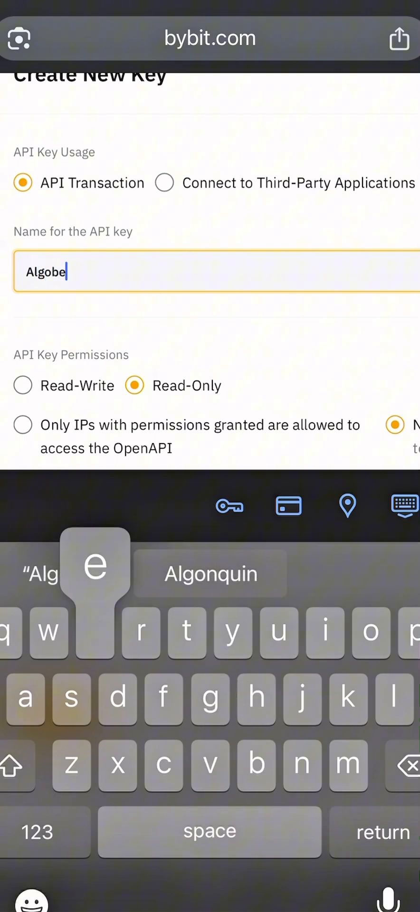
pyautogui.write('e')
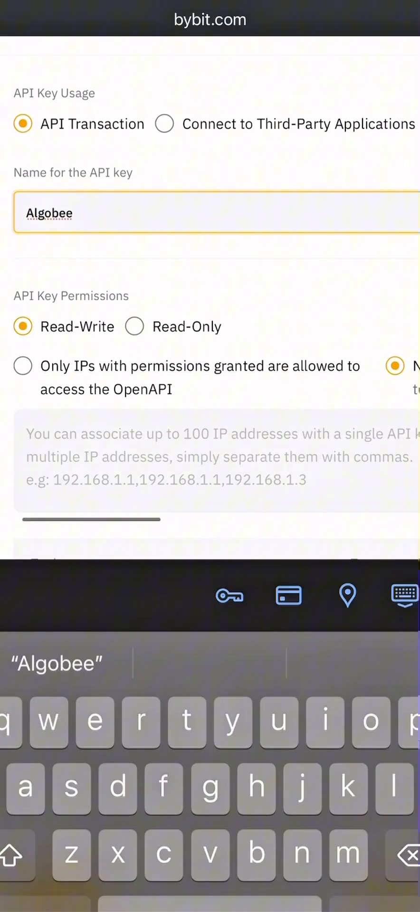
pyautogui.scroll(-3)
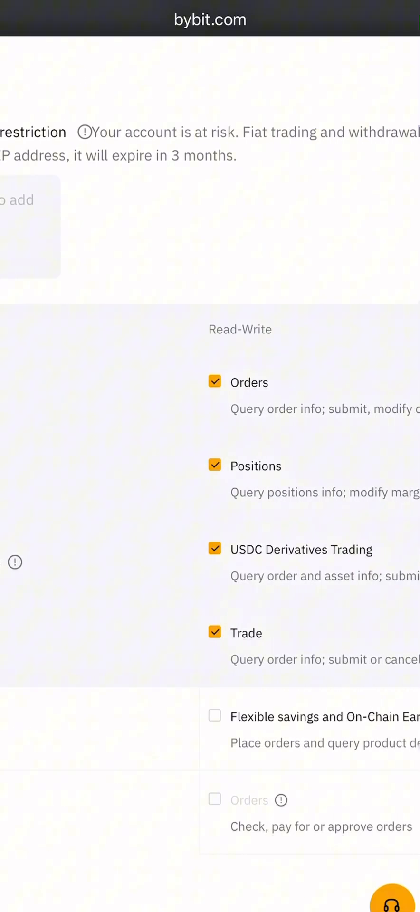
pyautogui.scroll(-3)
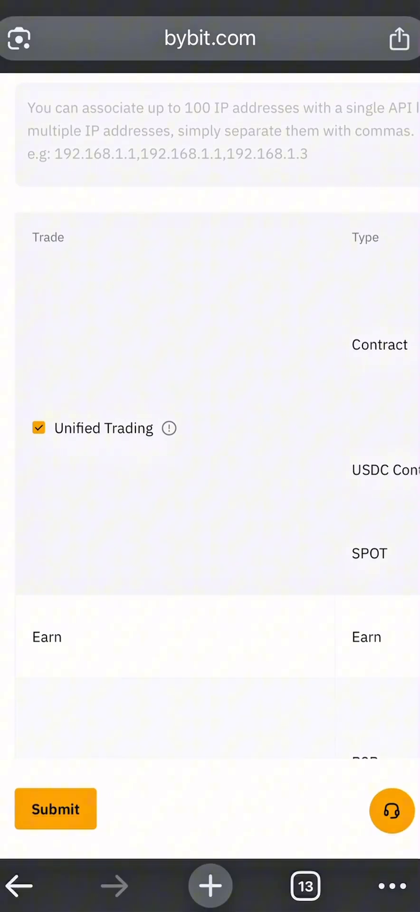
pyautogui.scroll(3)
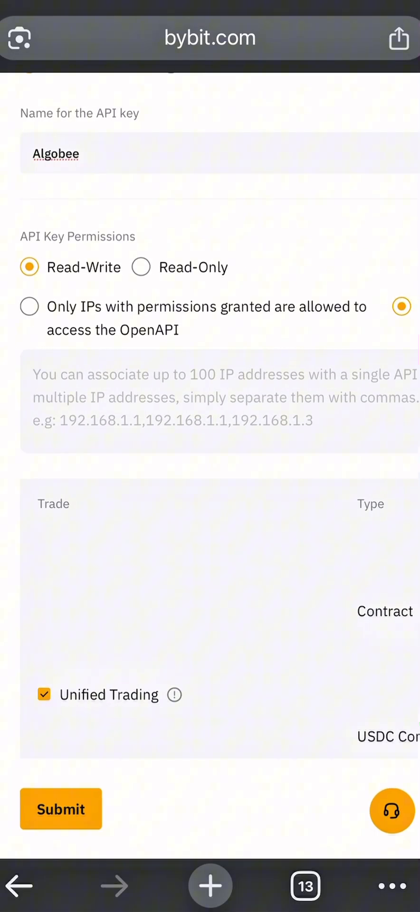
pyautogui.scroll(-3)
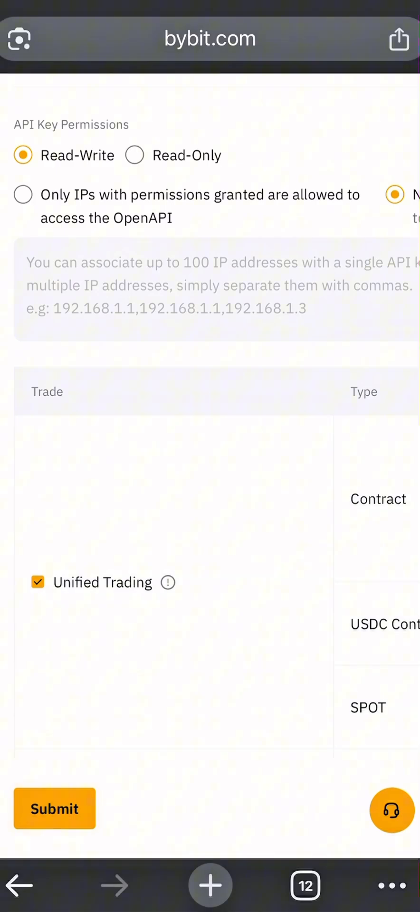
pyautogui.scroll(-3)
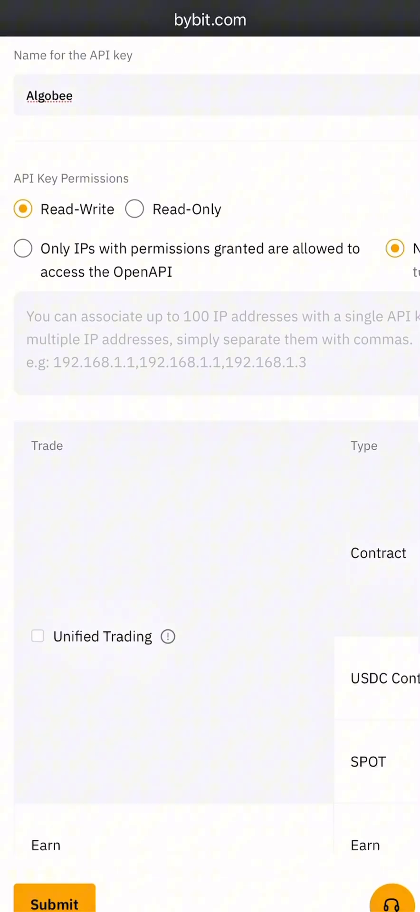
pyautogui.scroll(-3)
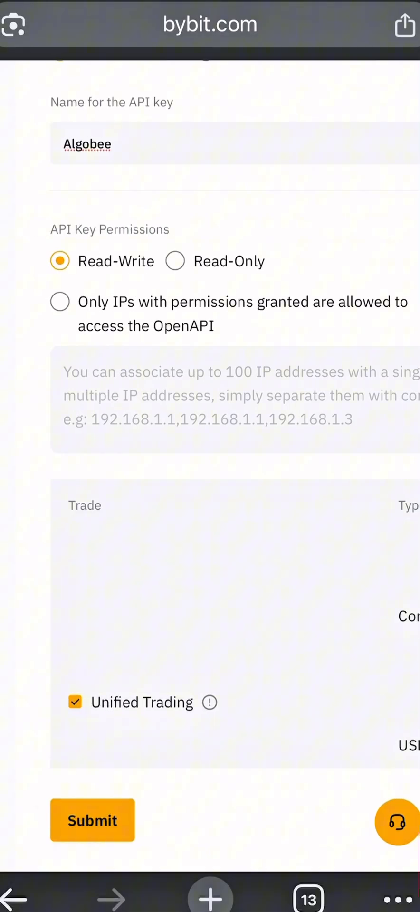
# Step: Submit the Algobee key and pass the SMS security verification
pyautogui.click(93, 819)
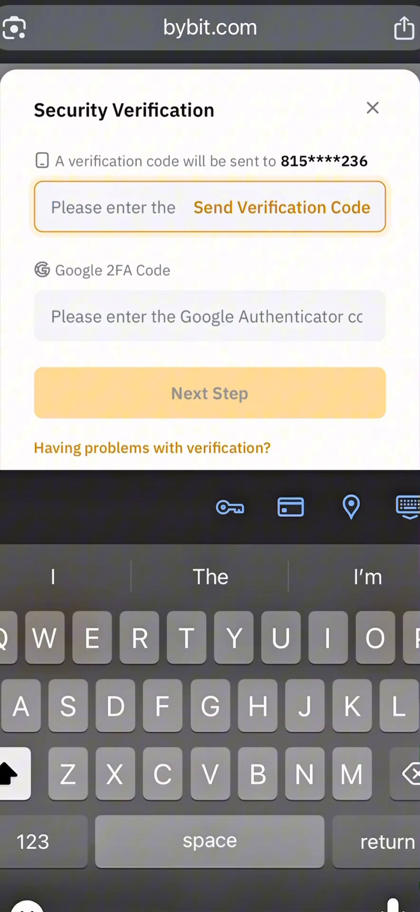
pyautogui.click(281, 207)
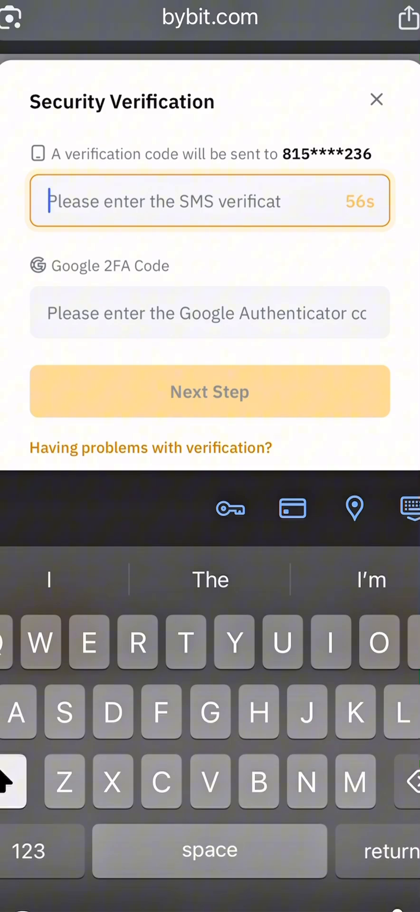
pyautogui.click(209, 391)
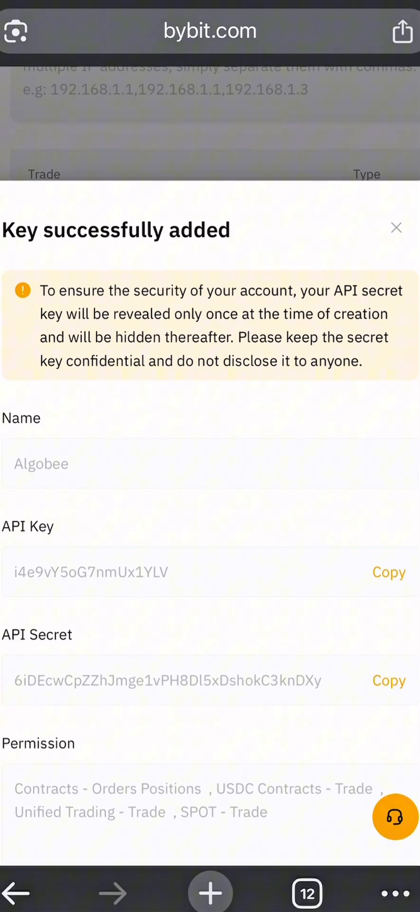
# Step: Scroll the confirmation dialog to reveal the Algobee API key and secret
pyautogui.scroll(-3)
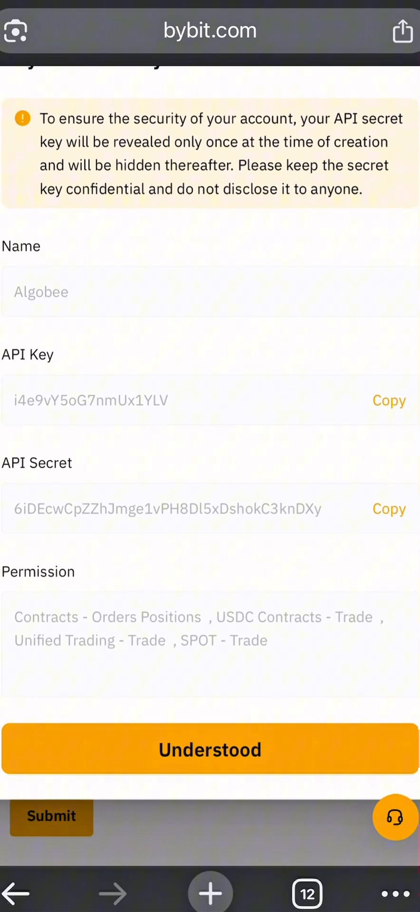